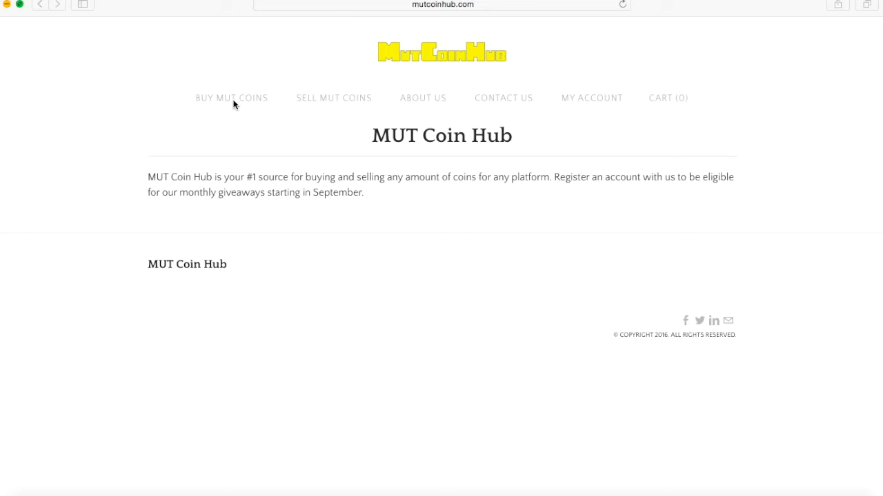
pyautogui.moveTo(231, 97)
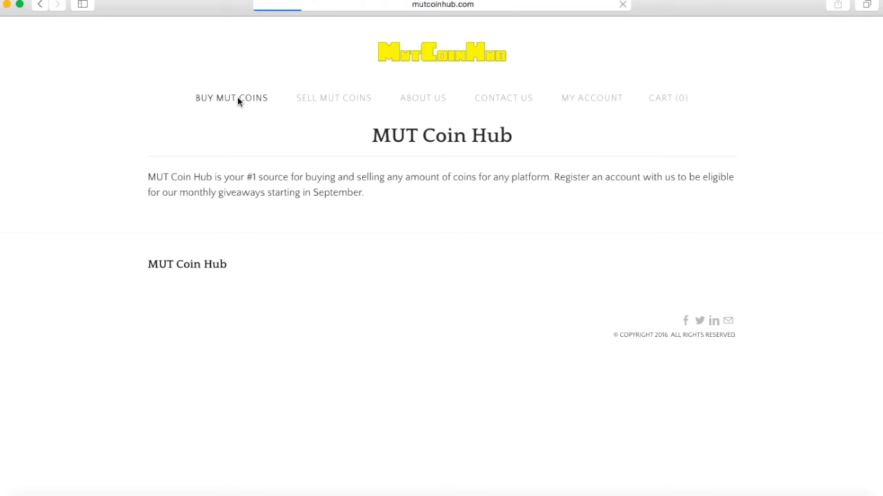
# Step: Open the $8.50 100,000 Madden Mobile Coins product from the coin listings and choose iOS
pyautogui.click(231, 97)
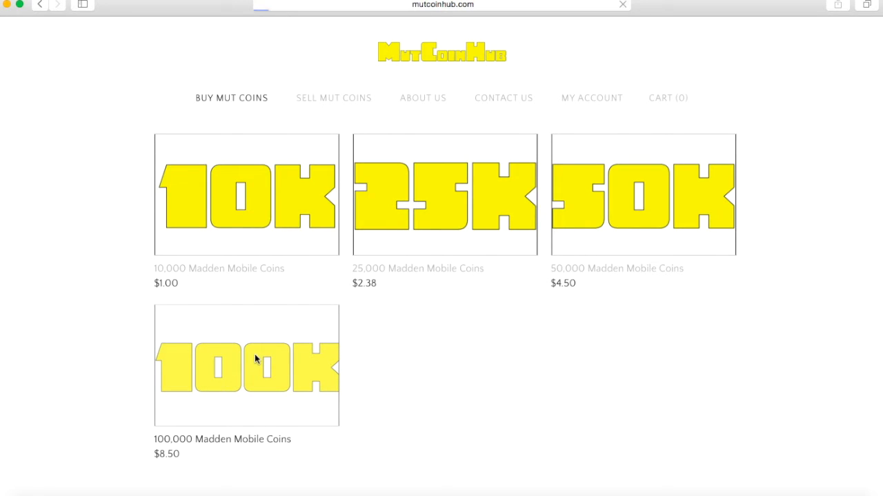
pyautogui.click(247, 365)
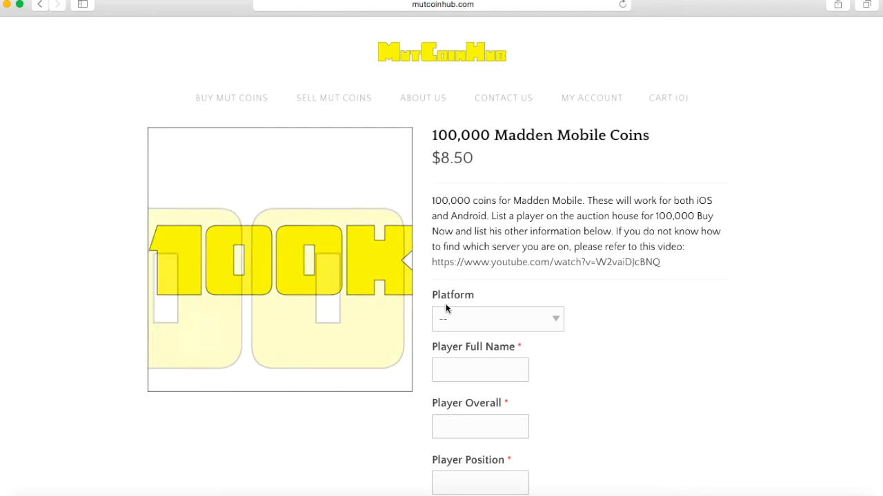
pyautogui.click(496, 318)
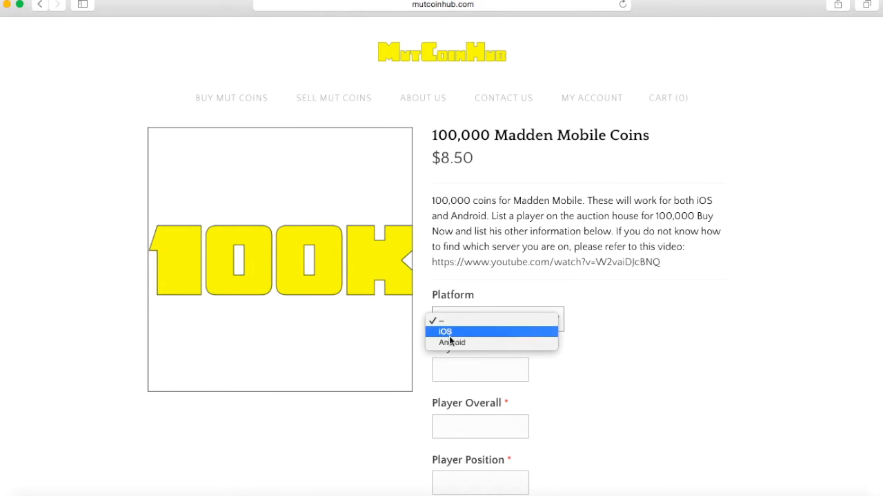
pyautogui.click(444, 319)
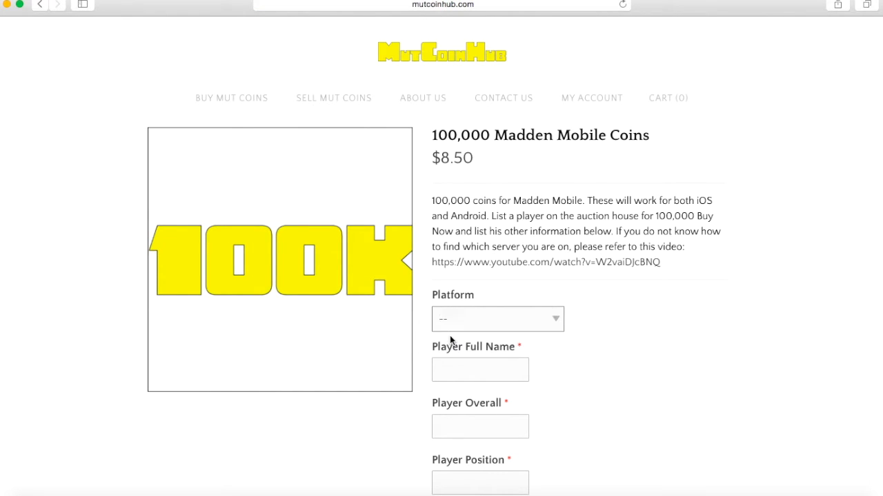
# Step: Enter player Colt McCoy, overall 67, position QB and starting price 99420
pyautogui.click(497, 319)
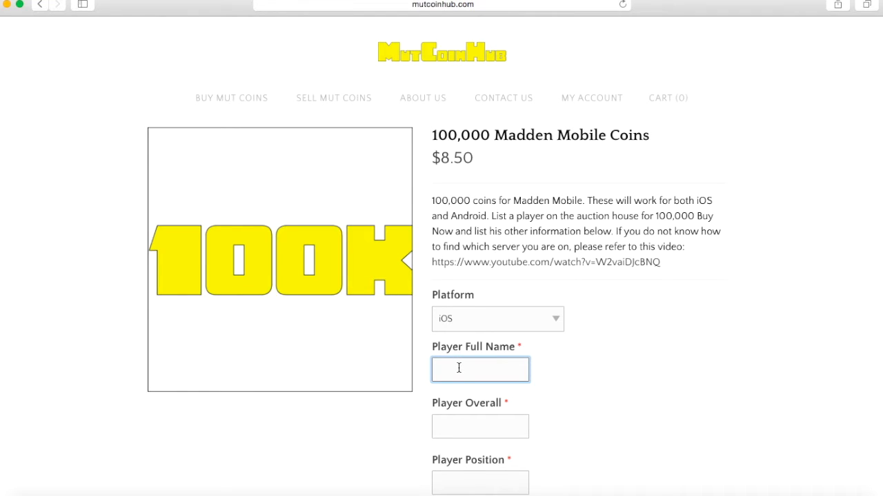
pyautogui.write('Colt McC')
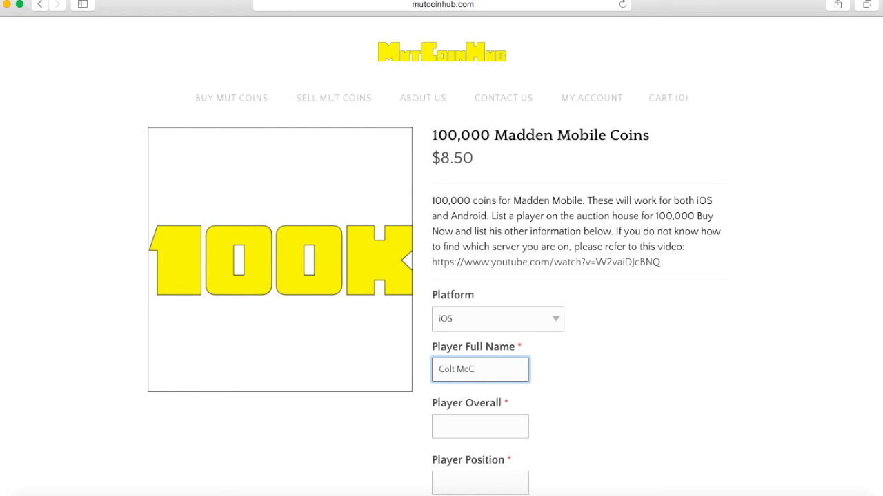
pyautogui.write('oy')
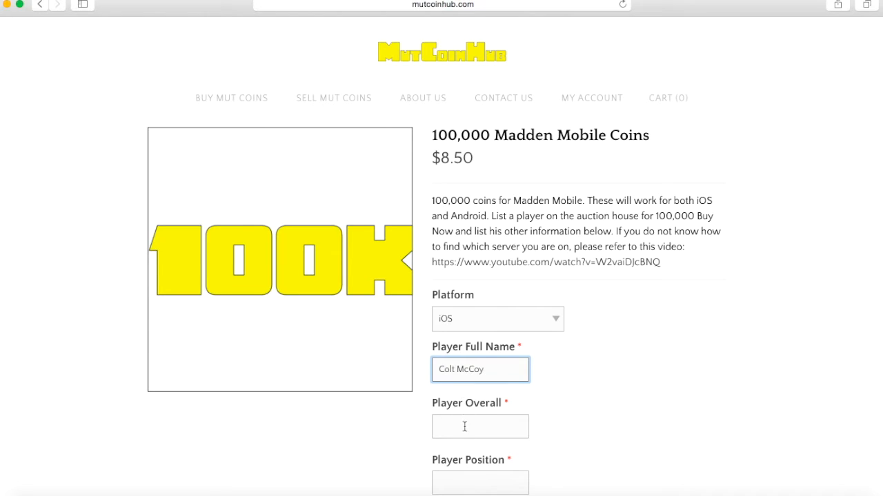
pyautogui.click(480, 426)
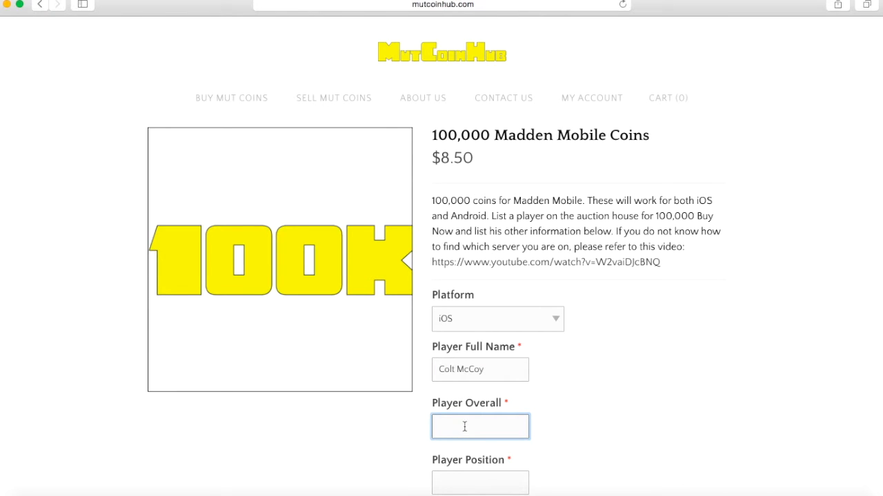
pyautogui.write('67')
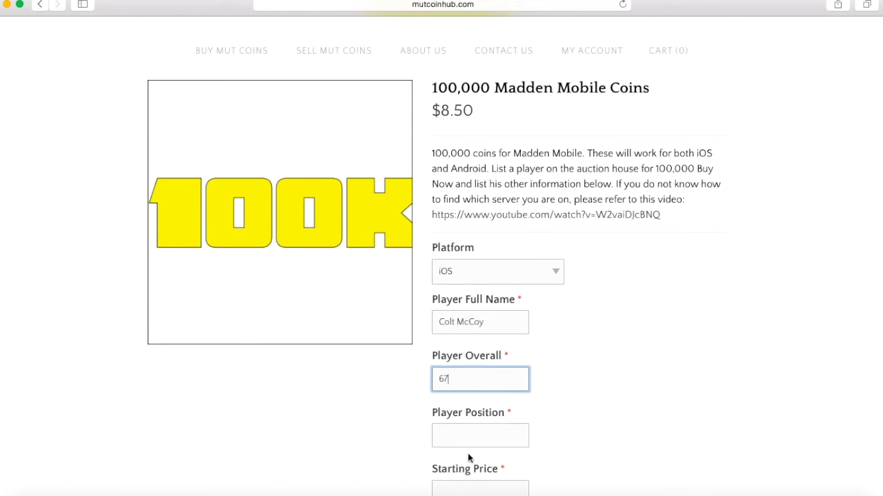
pyautogui.write('QB')
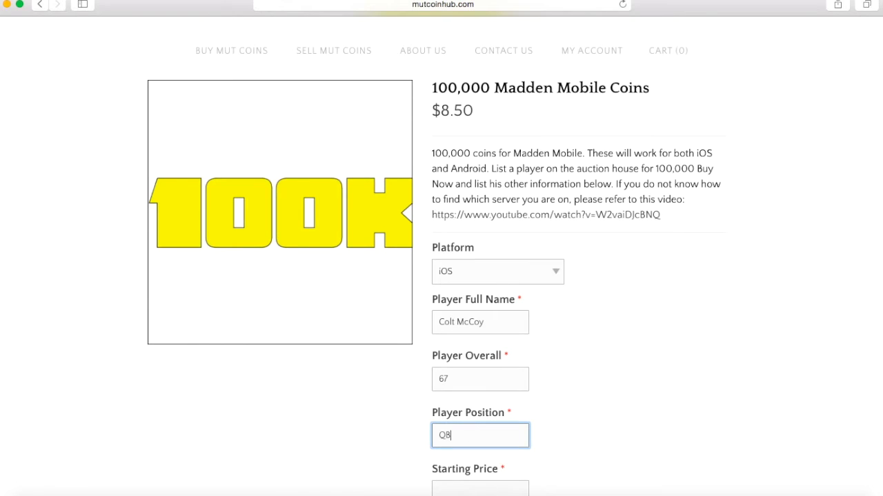
pyautogui.scroll(-3)
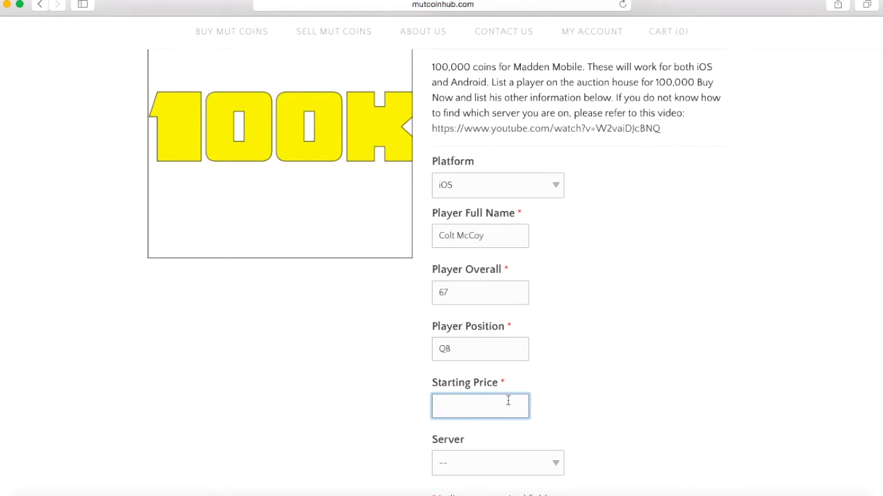
pyautogui.write('99420')
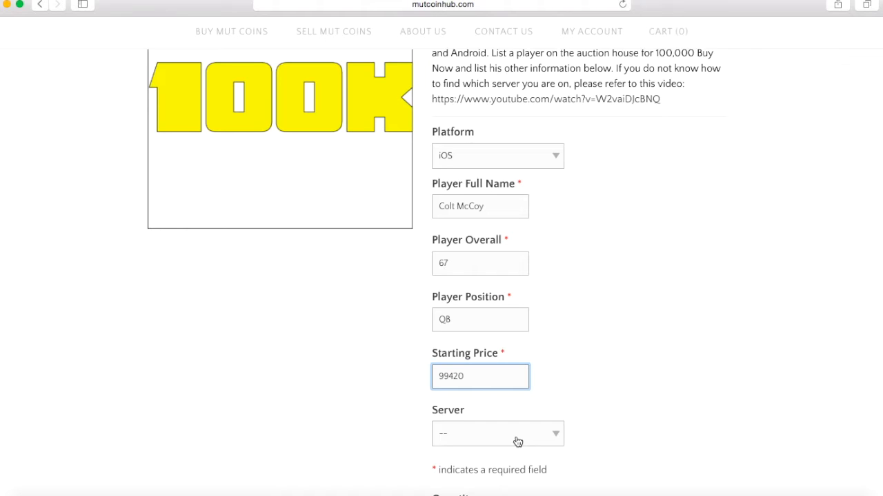
# Step: Select Server 2 and scroll down the order form
pyautogui.click(496, 433)
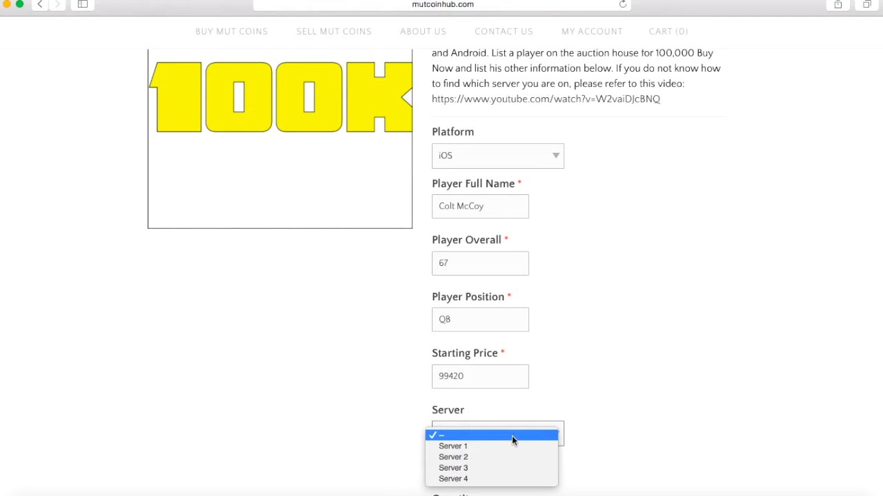
pyautogui.click(453, 457)
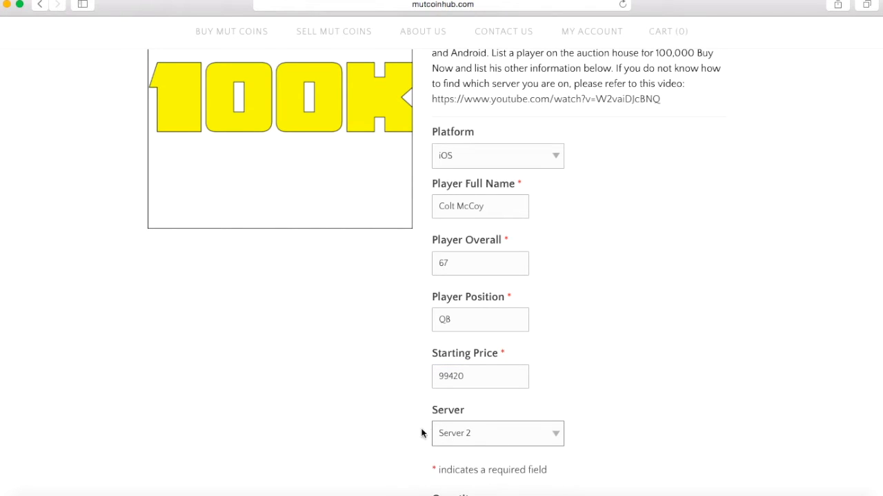
pyautogui.moveTo(601, 111)
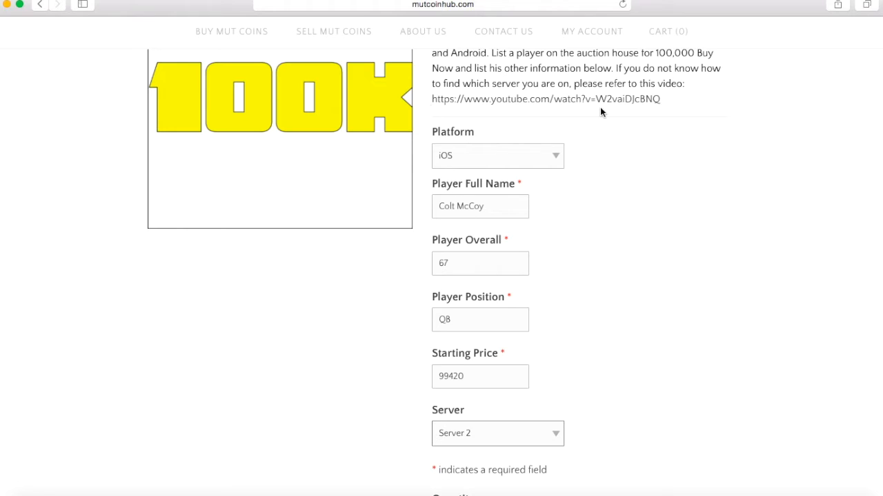
pyautogui.scroll(3)
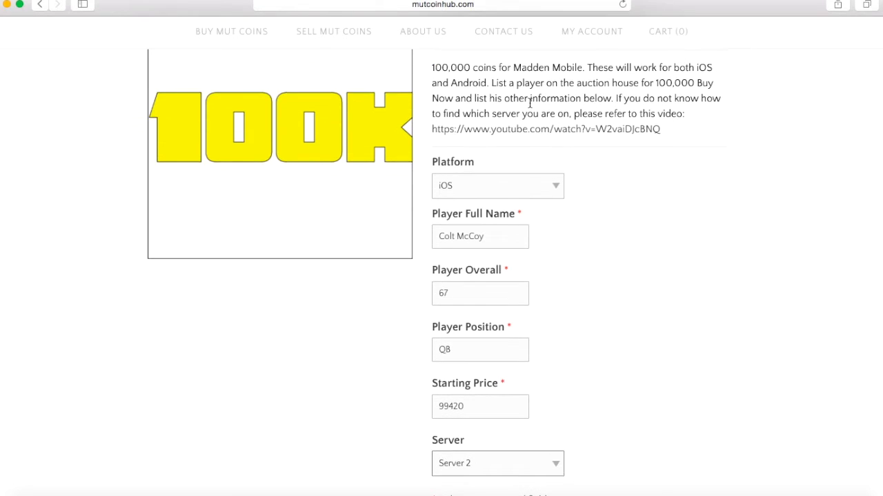
pyautogui.scroll(-3)
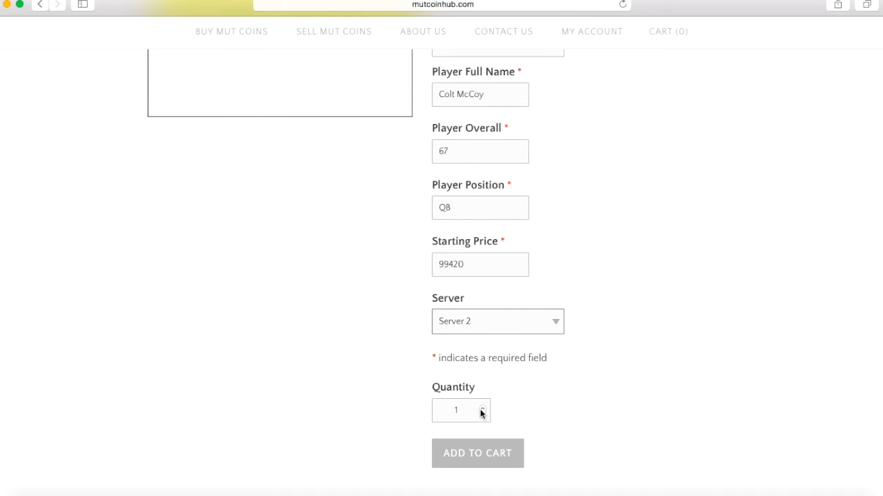
pyautogui.click(455, 410)
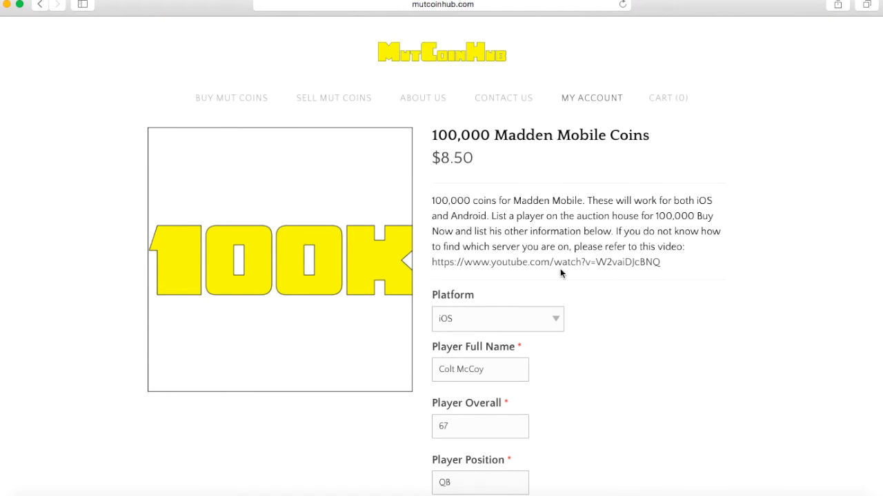
pyautogui.scroll(-3)
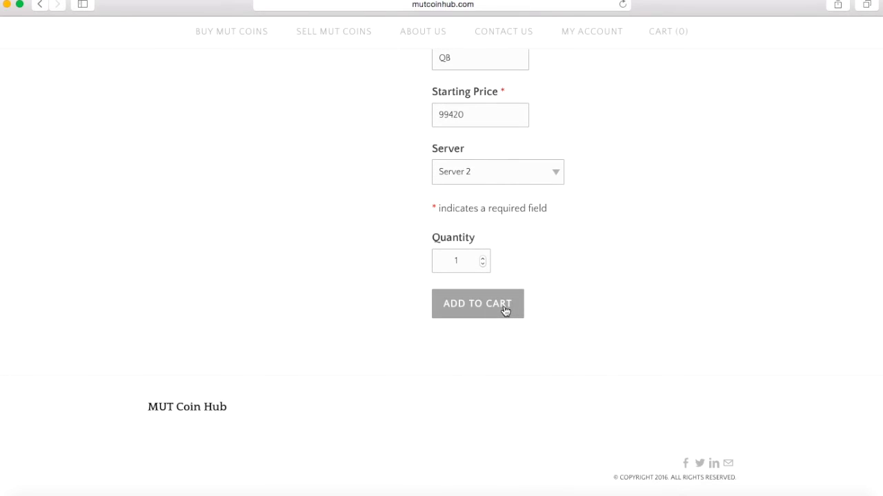
# Step: Add the Colt McCoy coin order to the cart and proceed to checkout
pyautogui.click(477, 304)
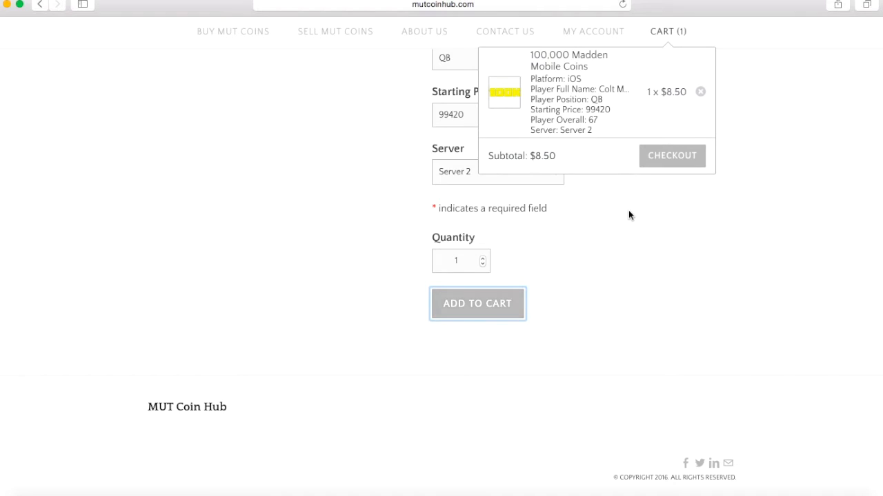
pyautogui.moveTo(671, 165)
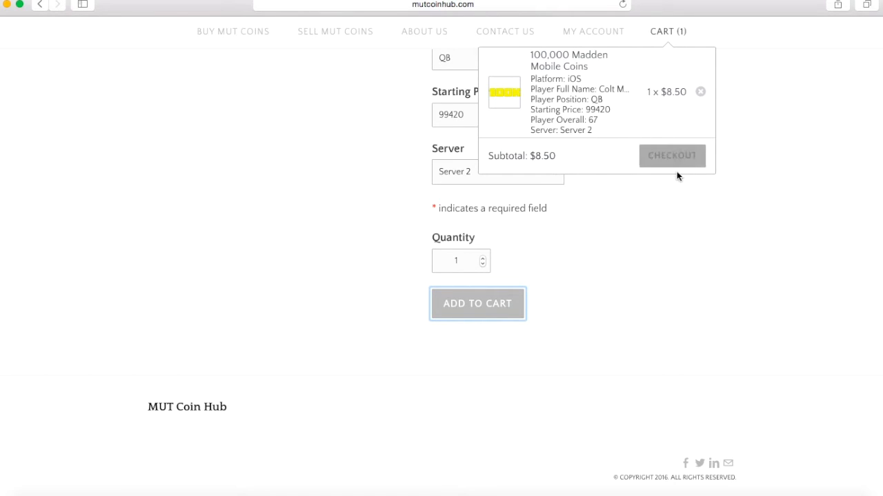
pyautogui.click(672, 156)
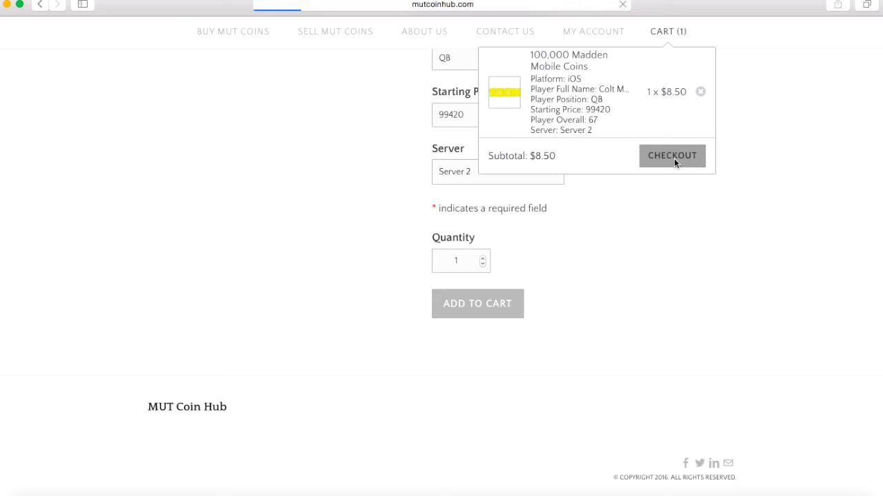
# Step: Apply coupon code 'rush' on the cart page for 10% off, $7.65 subtotal
pyautogui.click(672, 155)
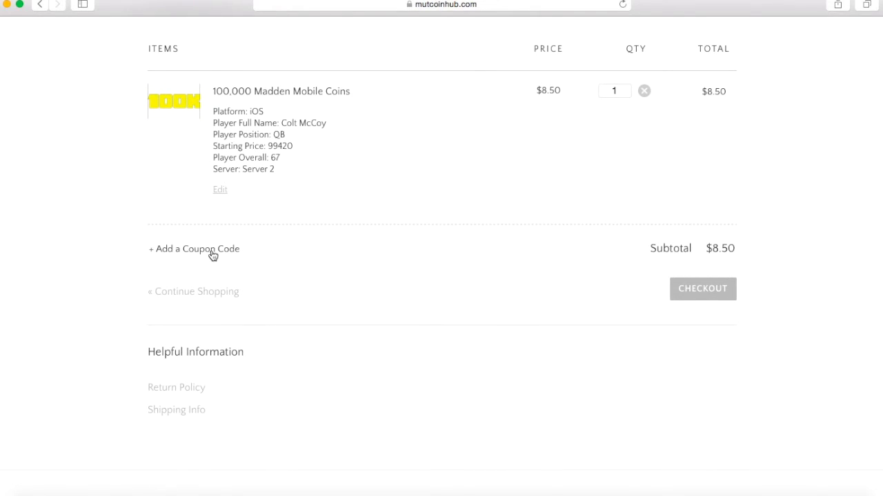
pyautogui.click(194, 249)
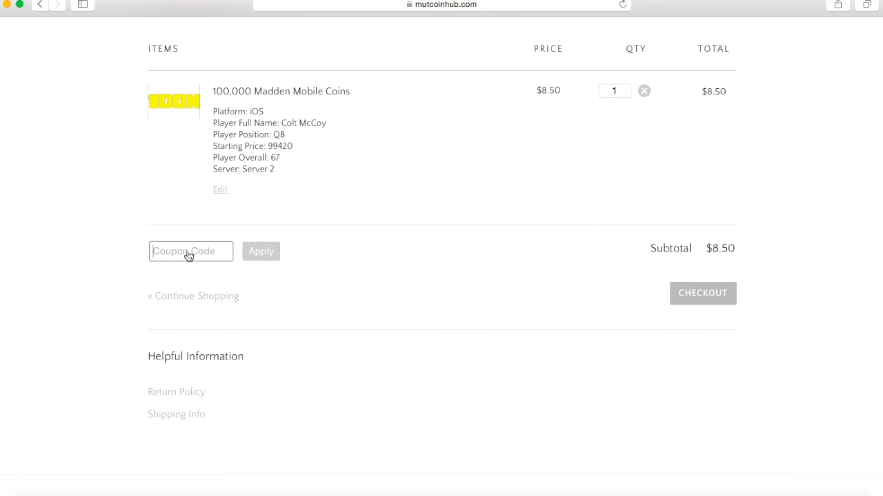
pyautogui.write('r')
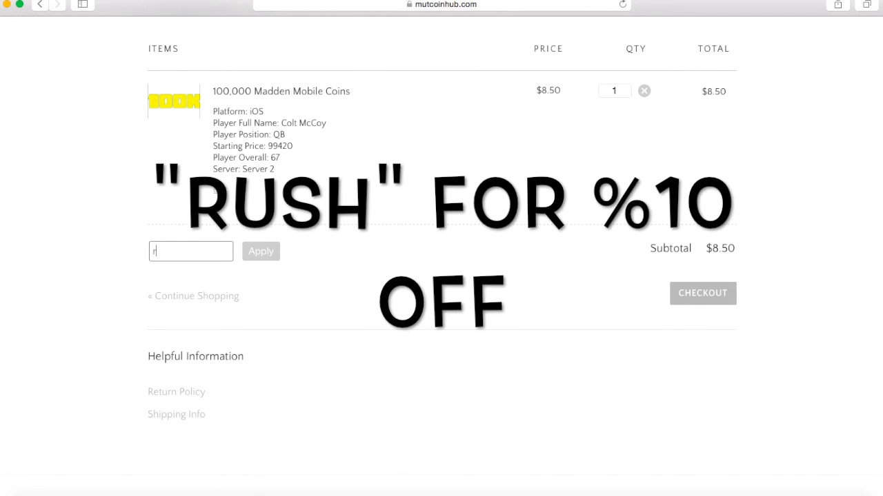
pyautogui.write('ush')
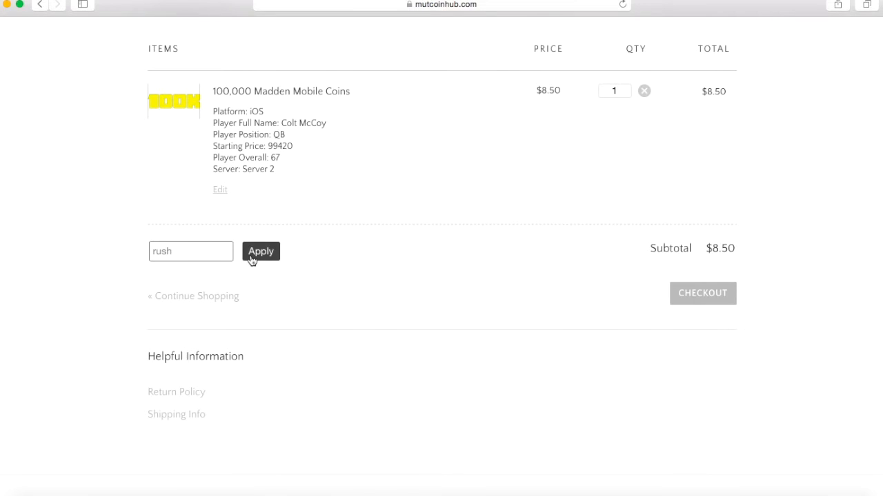
pyautogui.click(260, 251)
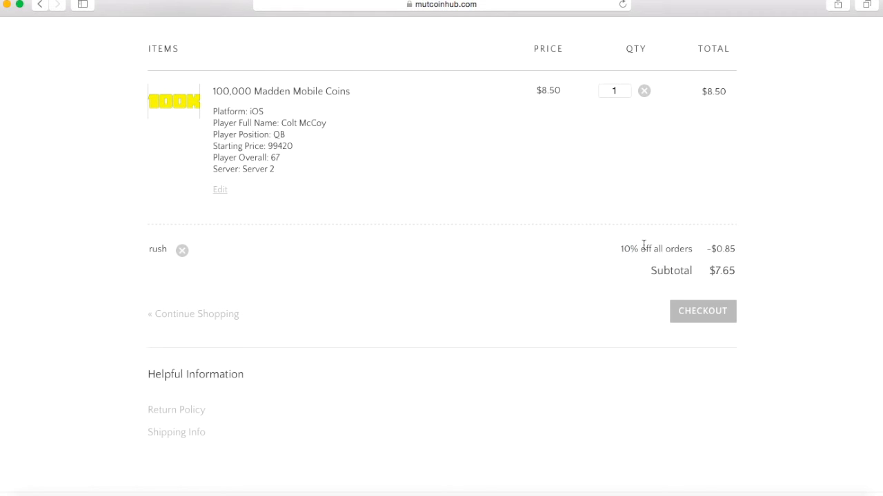
pyautogui.rightClick(627, 248)
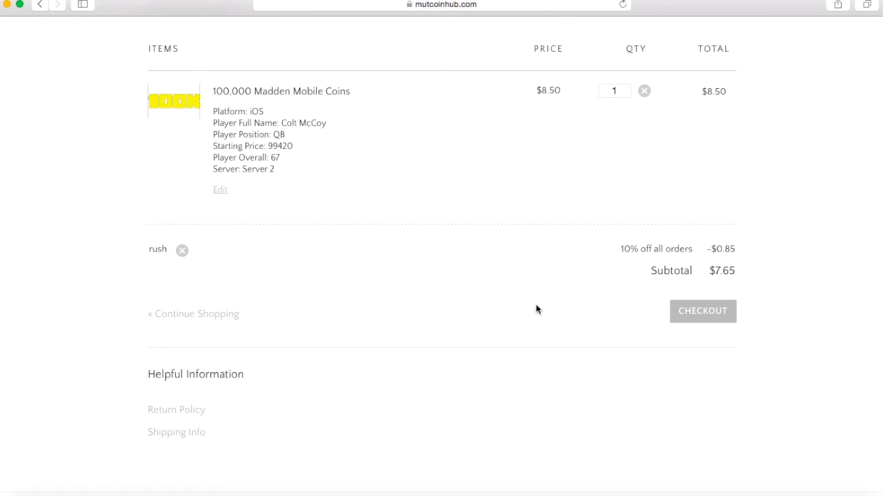
pyautogui.moveTo(710, 299)
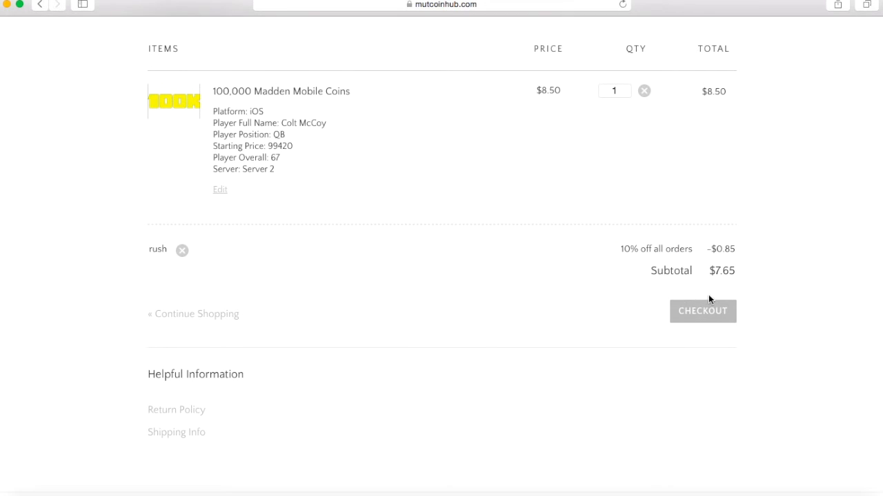
# Step: Proceed to Secure Checkout and review the $7.65 order summary with the rush coupon
pyautogui.click(702, 311)
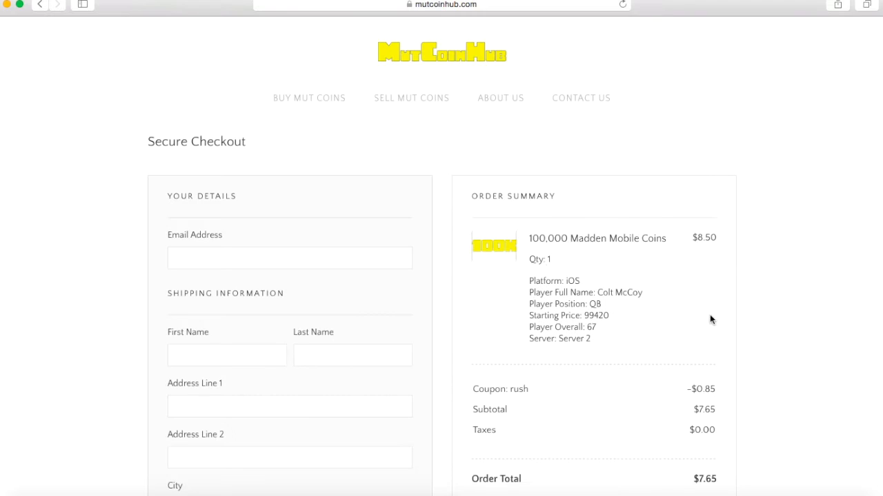
pyautogui.scroll(-3)
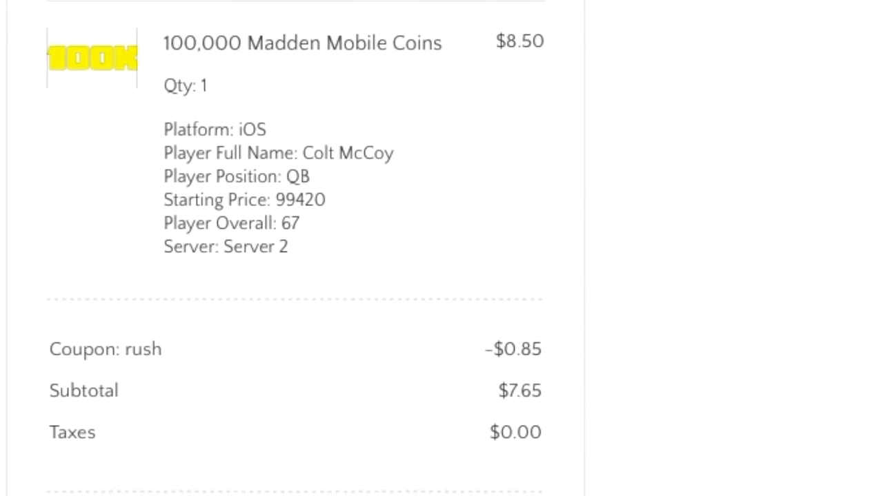
pyautogui.scroll(-3)
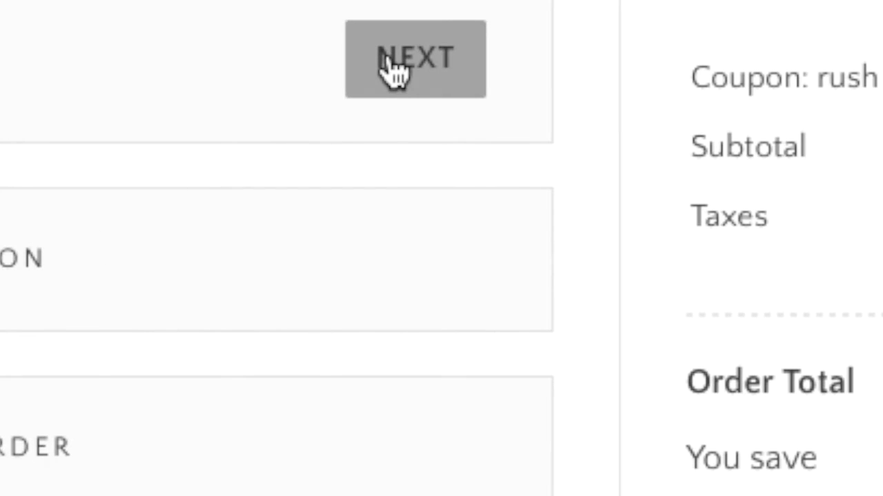
# Step: Advance through details and PayPal payment information to Review & Submit Order
pyautogui.click(414, 58)
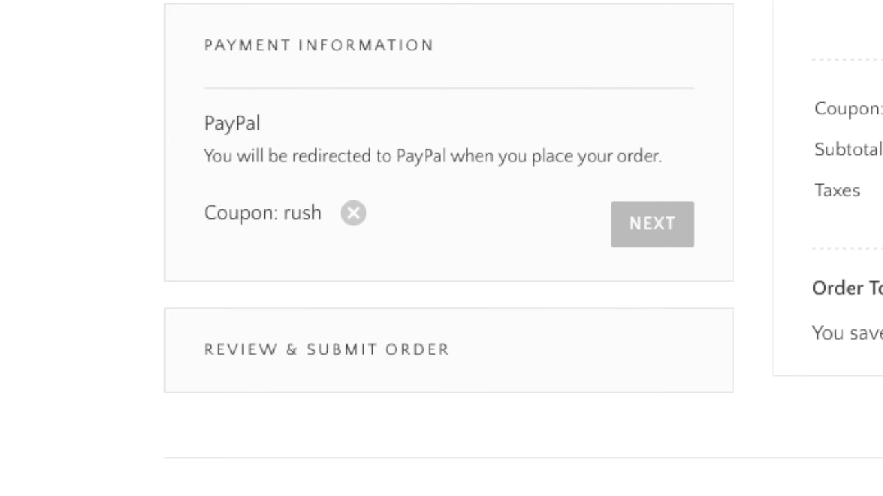
pyautogui.moveTo(372, 228)
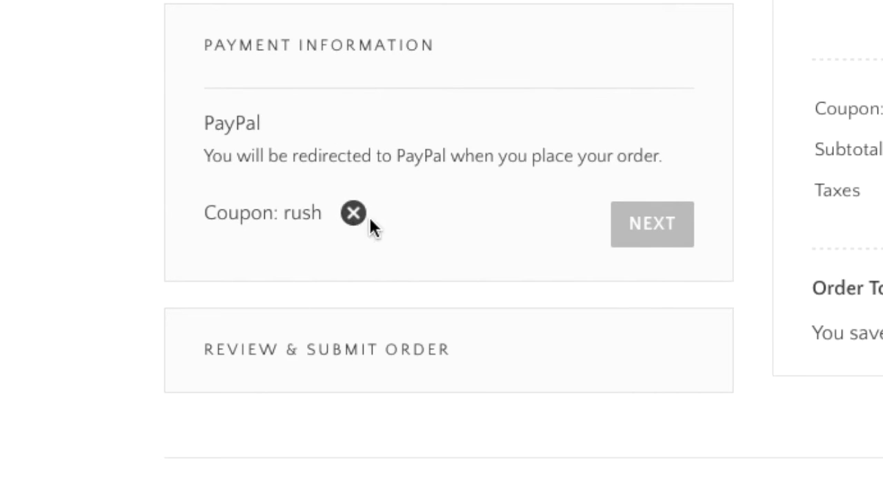
pyautogui.moveTo(460, 258)
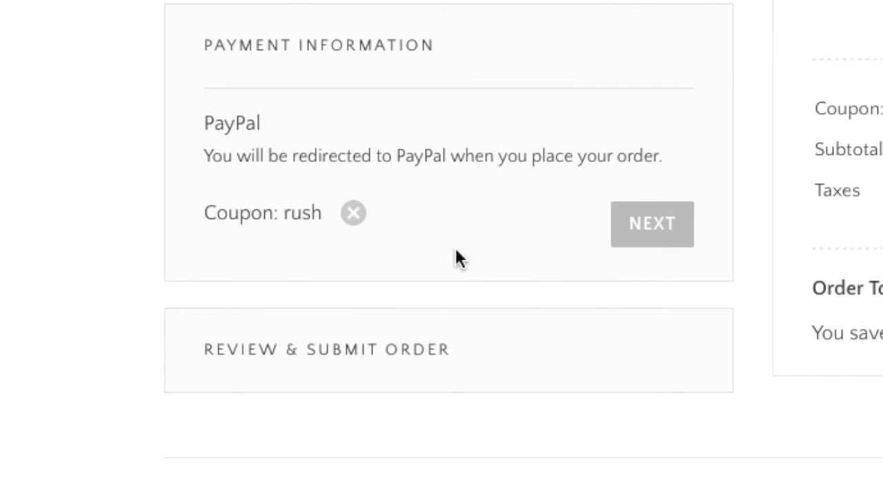
pyautogui.click(651, 224)
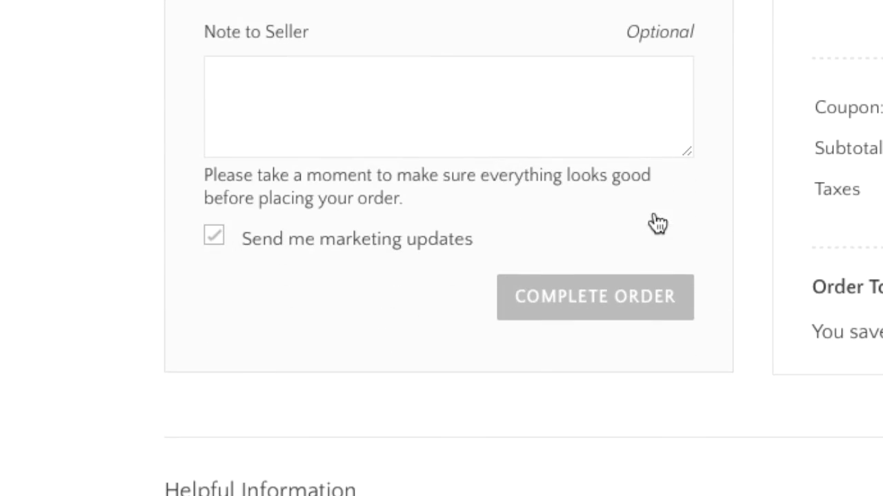
pyautogui.moveTo(406, 85)
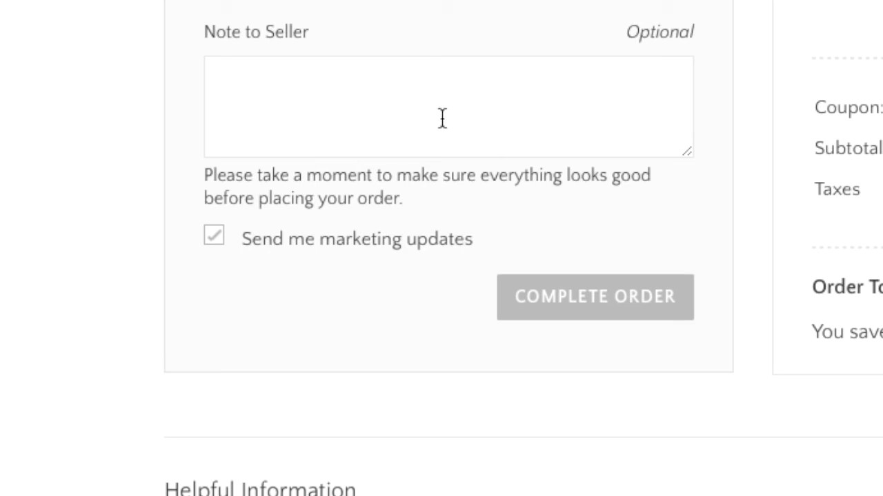
pyautogui.moveTo(475, 257)
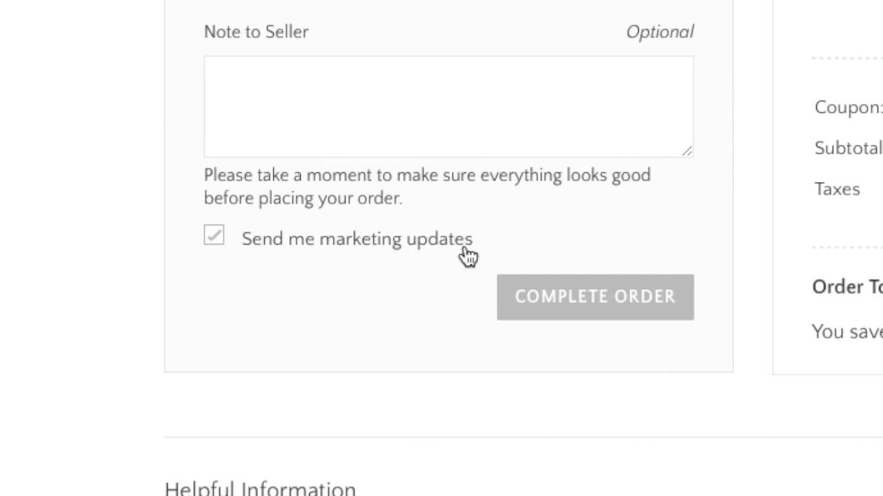
pyautogui.scroll(-3)
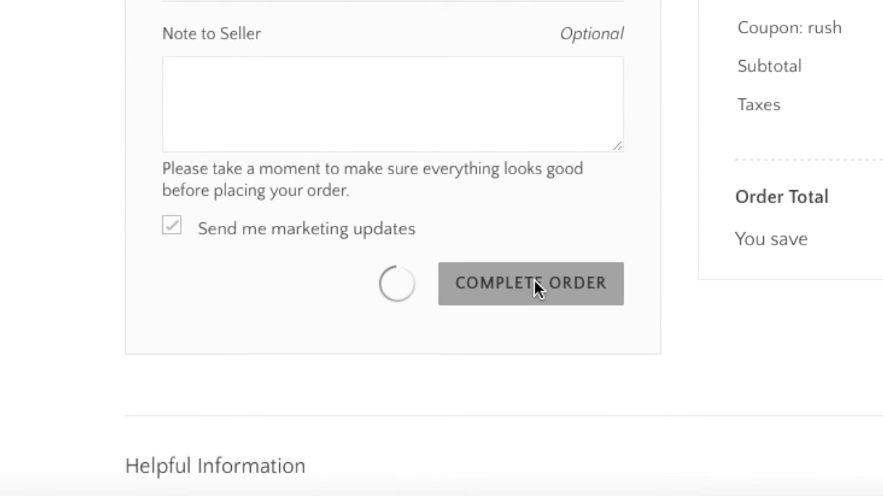
pyautogui.click(530, 283)
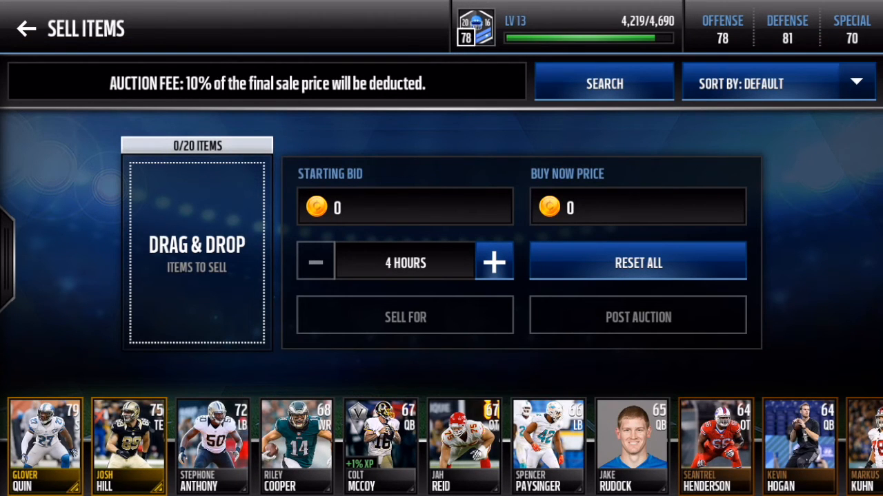
# Step: List Colt McCoy with starting bid 99,420, buy-now 100,000, 8-hour duration, and post it
pyautogui.moveTo(377, 441); pyautogui.dragTo(225, 310)
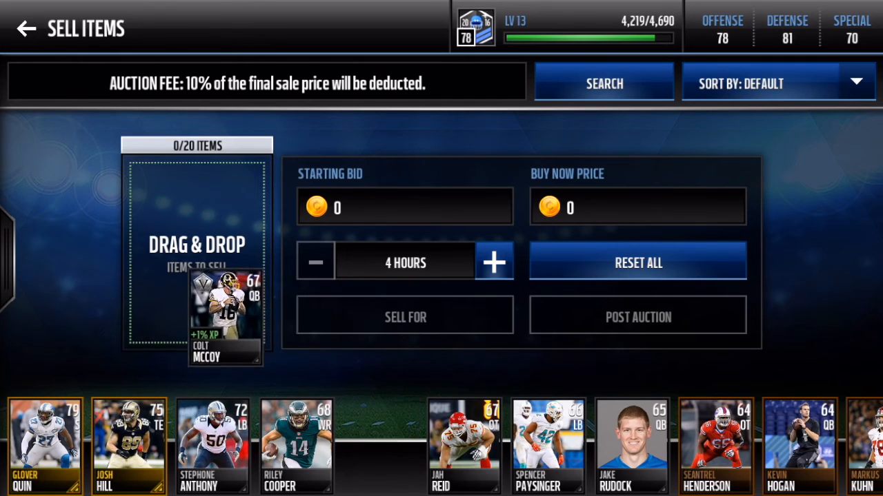
pyautogui.click(404, 207)
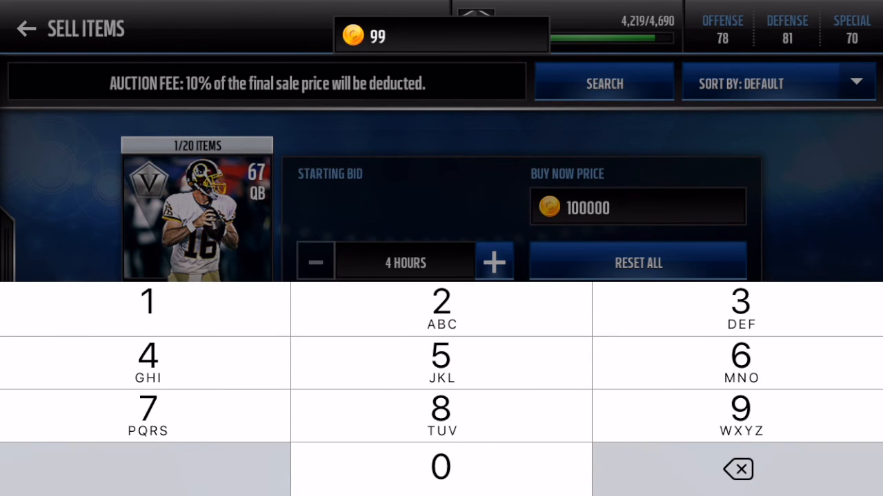
pyautogui.click(440, 309)
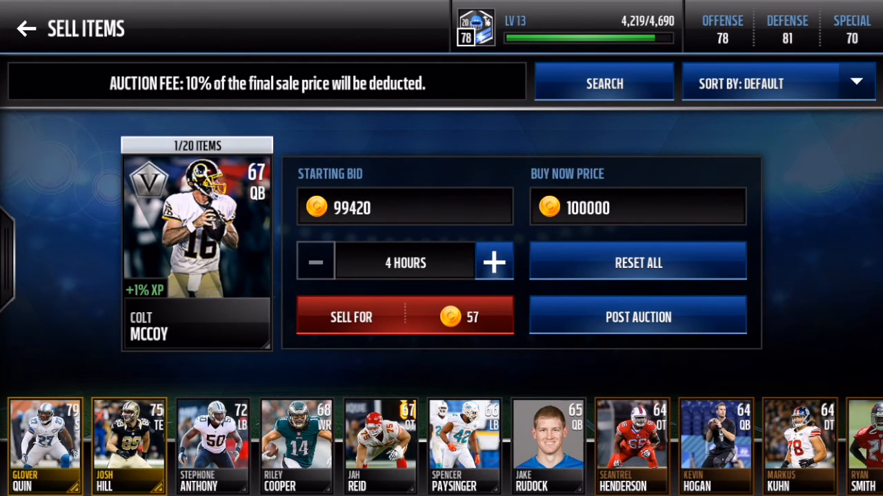
pyautogui.click(493, 262)
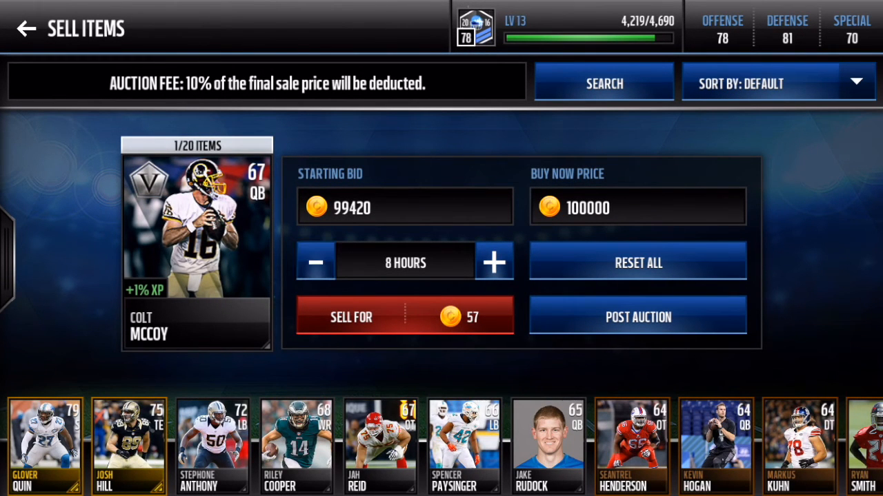
pyautogui.click(493, 261)
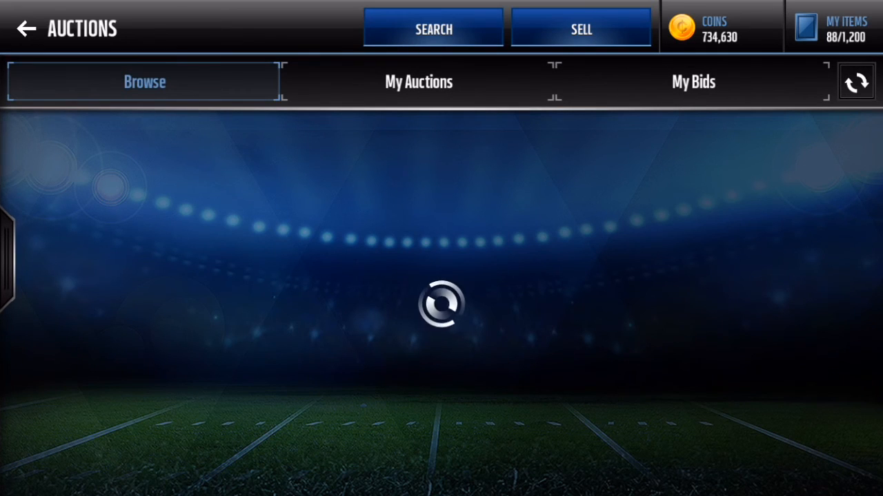
# Step: Check the Colt McCoy auction sold for 100,000 coins and claim the 90,000 earnings
pyautogui.click(418, 81)
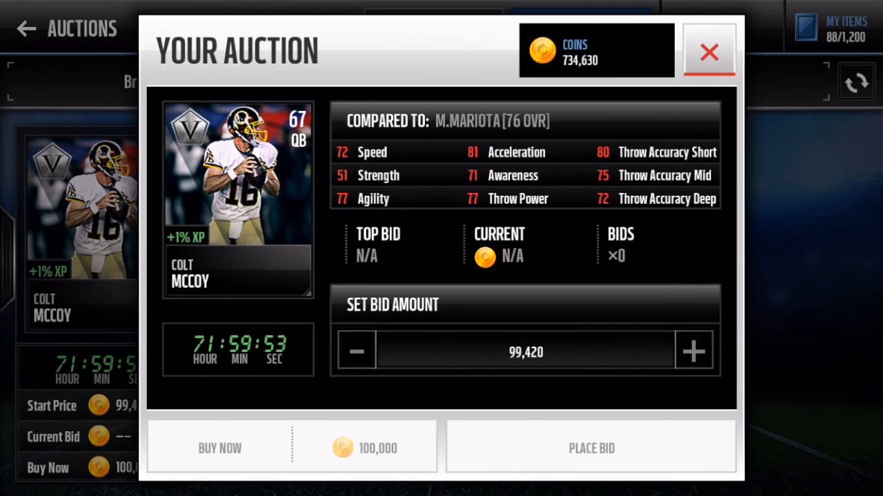
pyautogui.click(709, 51)
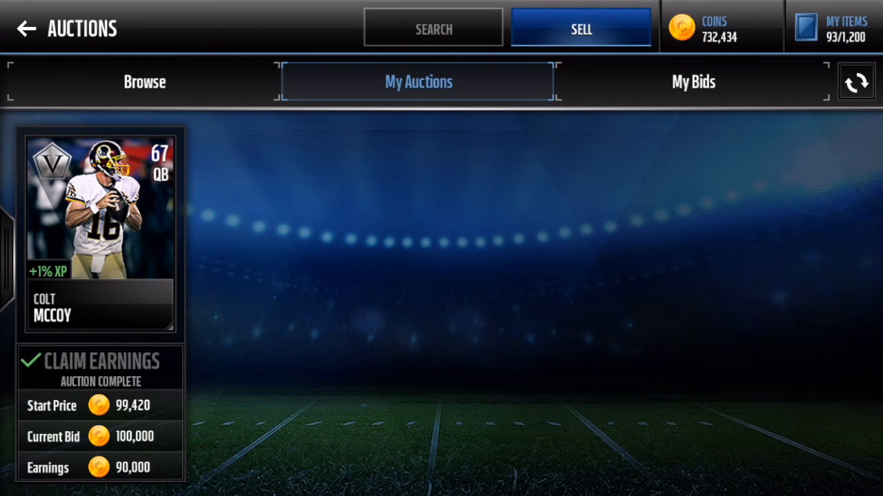
pyautogui.click(100, 362)
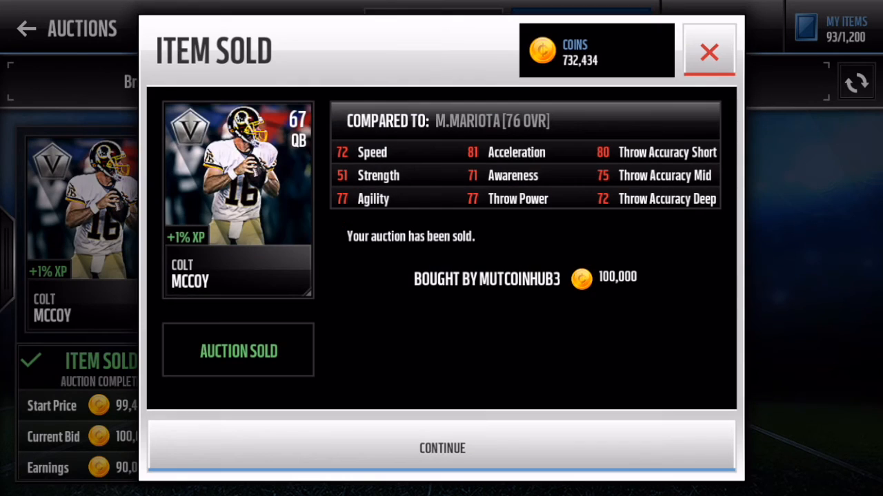